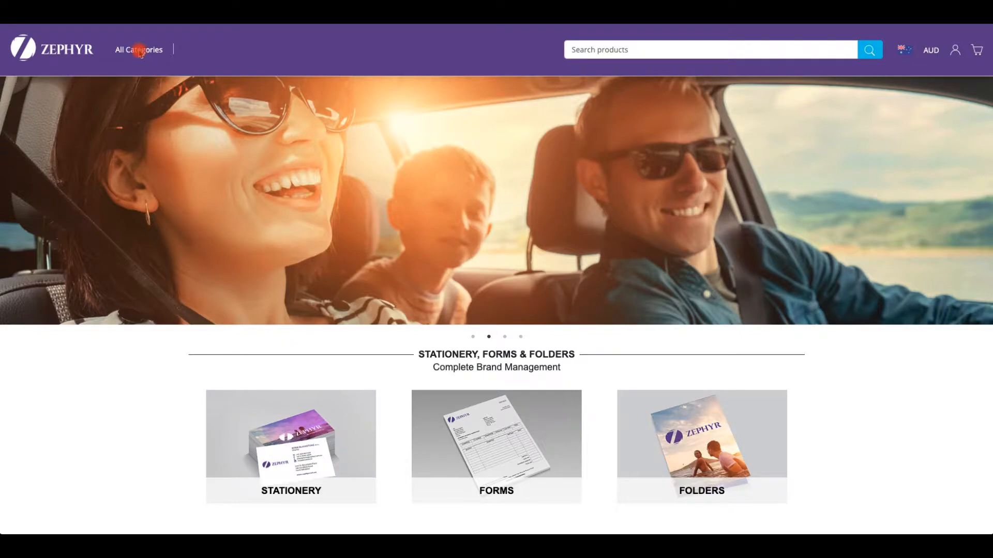
# Scroll to the Product Gallery and open the Stationery, Forms & Folders category.
pyautogui.click(138, 49)
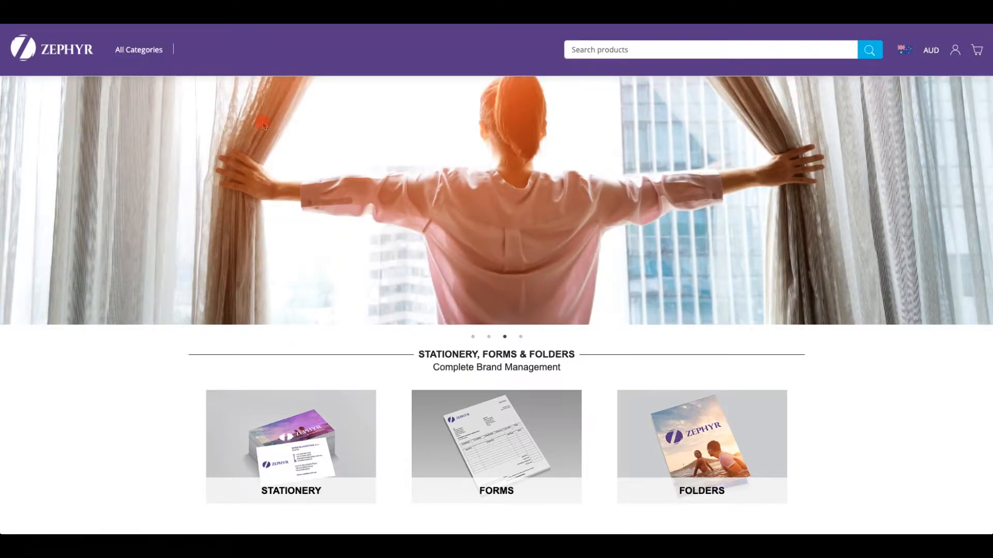
pyautogui.scroll(-3)
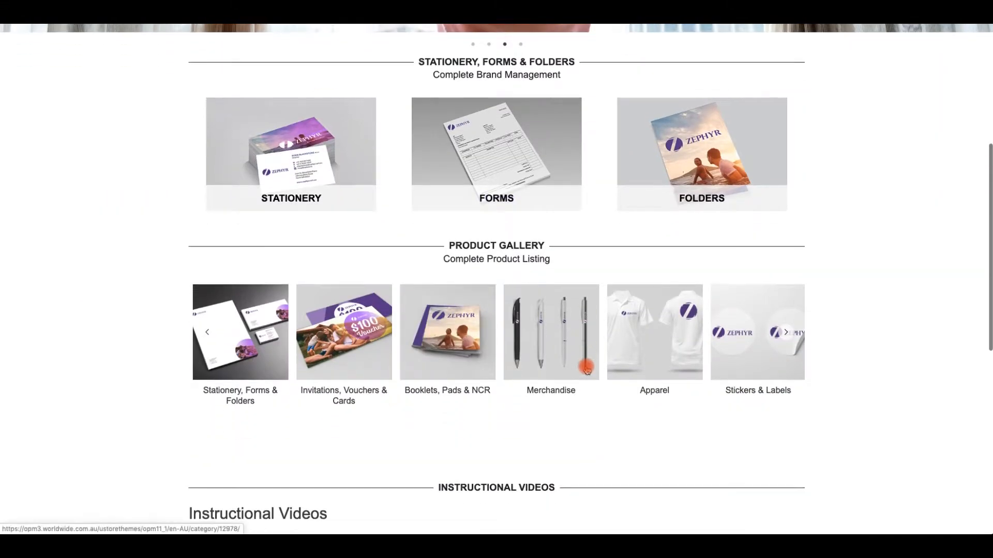
pyautogui.click(766, 338)
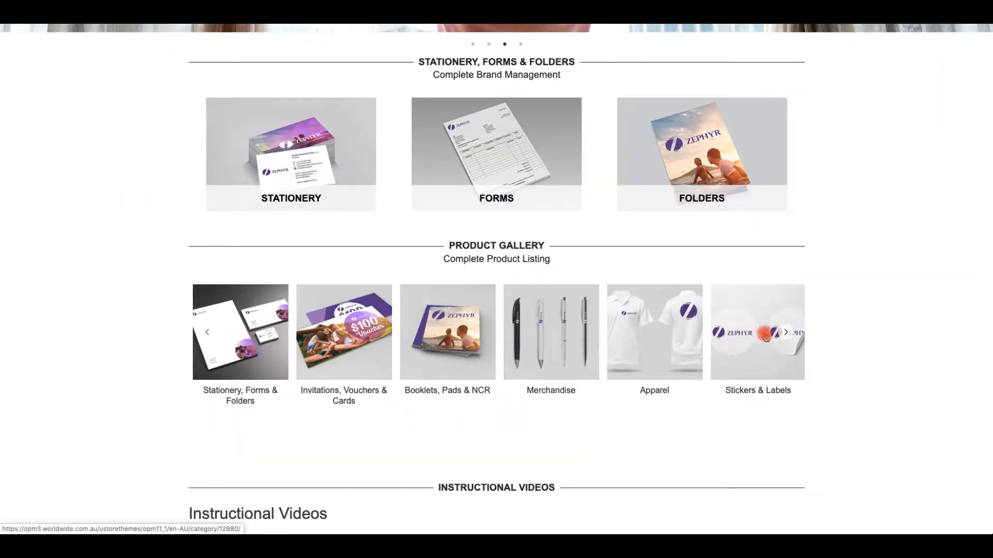
pyautogui.click(767, 339)
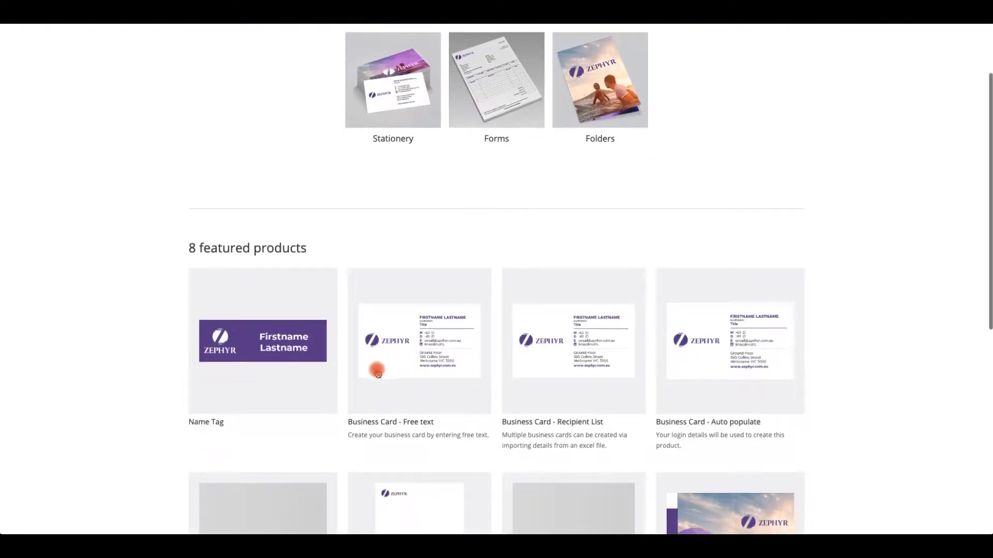
# Open A4 Presentation Folders, view page 2 of the preview, and continue to Customise.
pyautogui.scroll(-3)
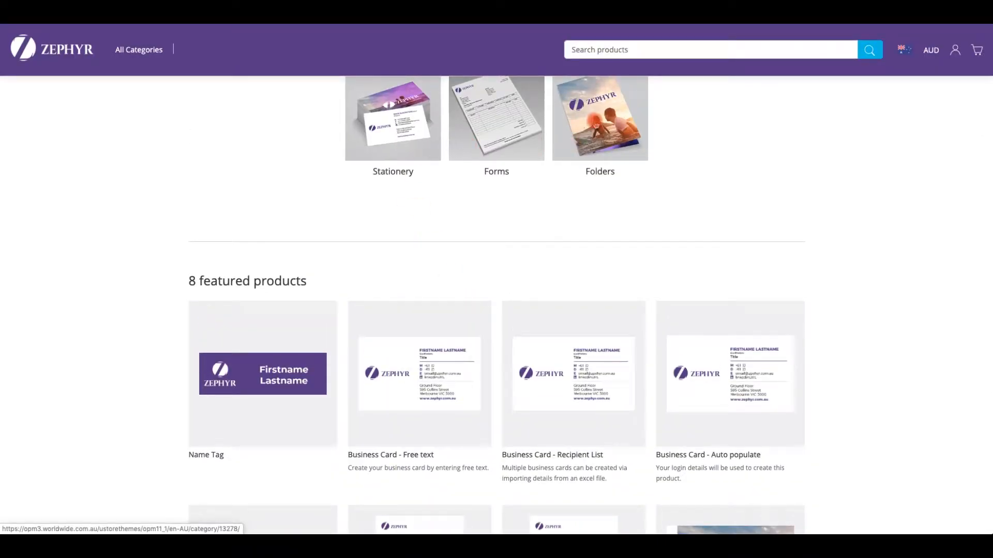
pyautogui.click(600, 118)
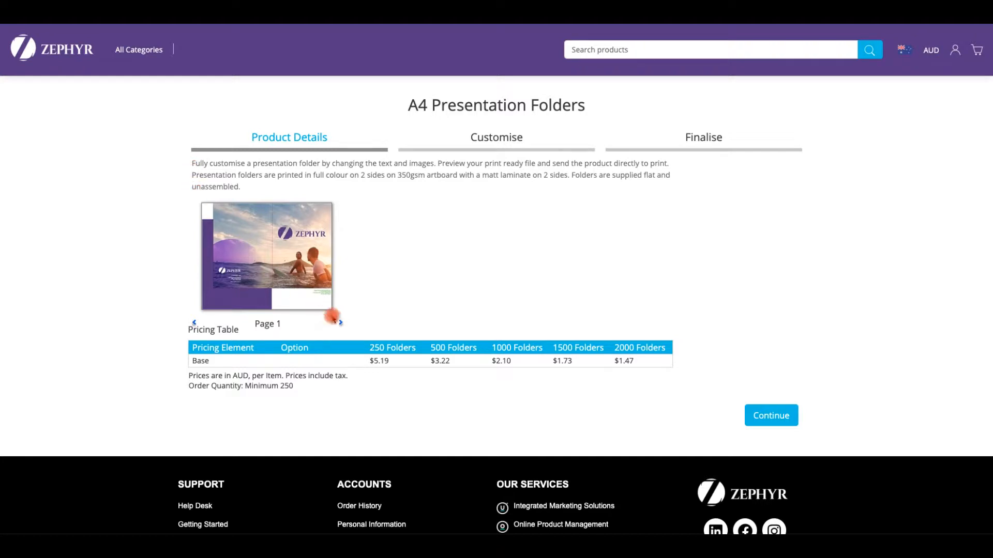
pyautogui.click(340, 323)
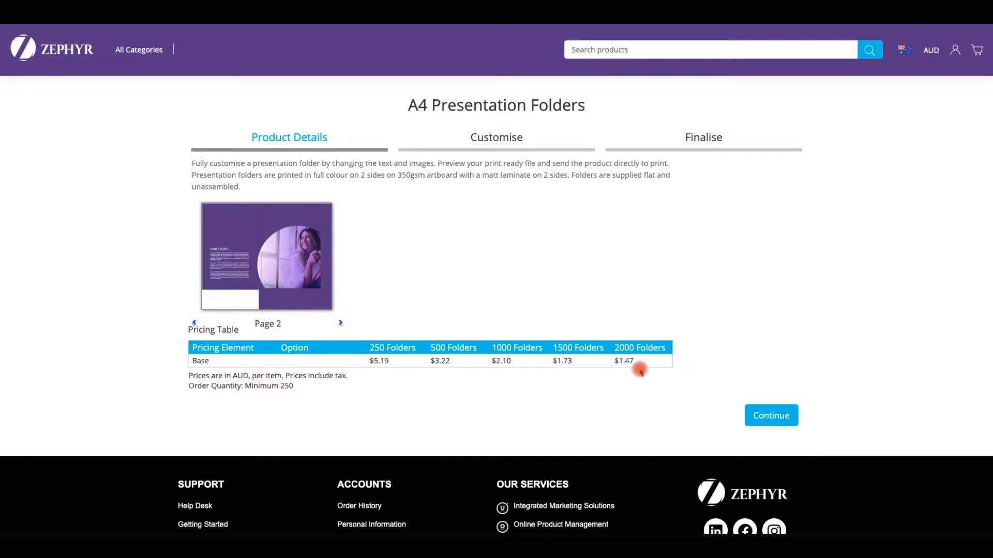
pyautogui.click(771, 416)
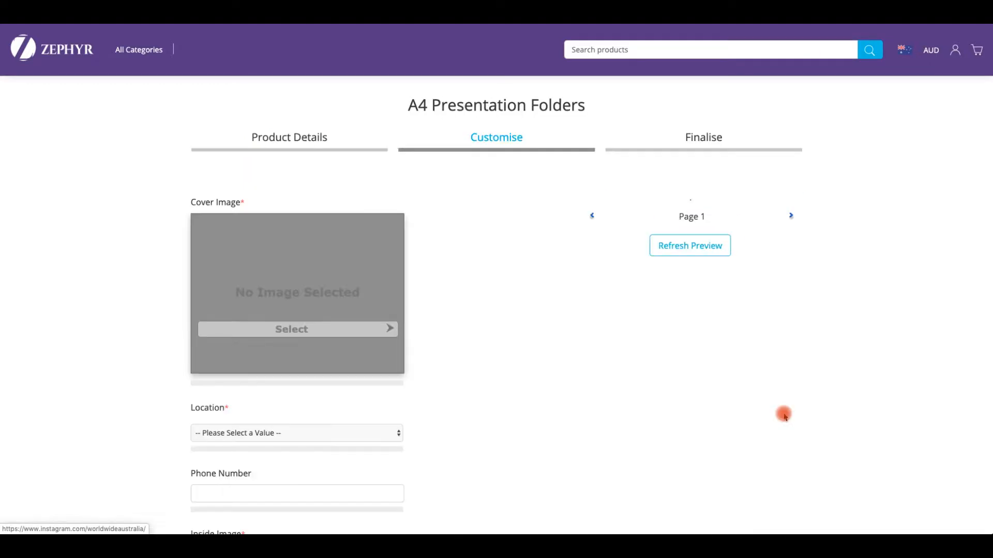
# Set the folder cover image to Surf.jpg and the location to Brisbane.
pyautogui.click(291, 330)
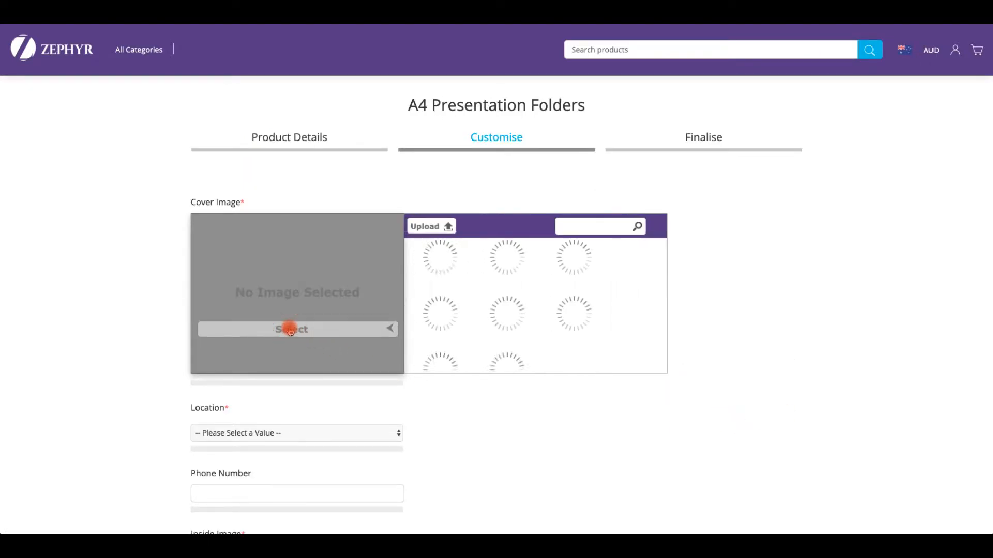
pyautogui.click(607, 323)
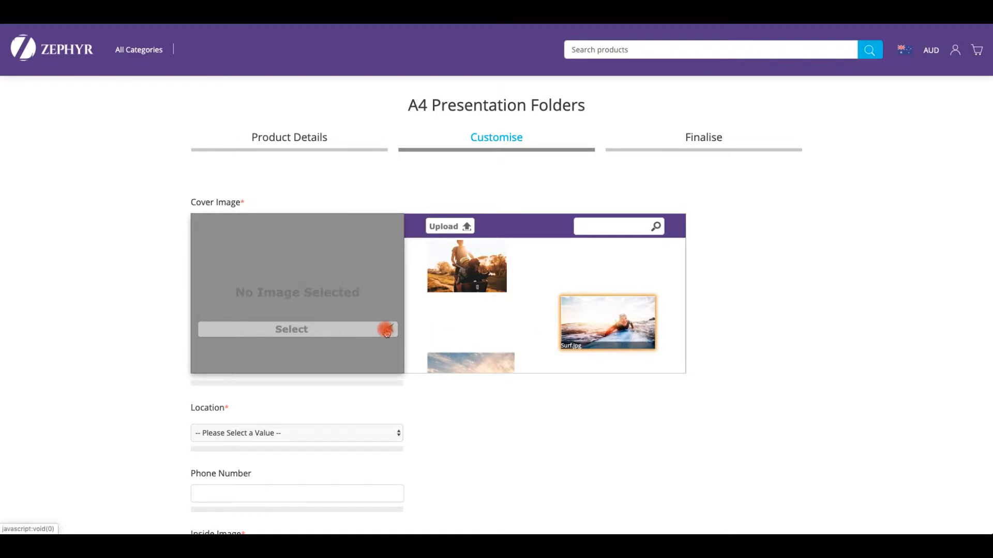
pyautogui.click(608, 323)
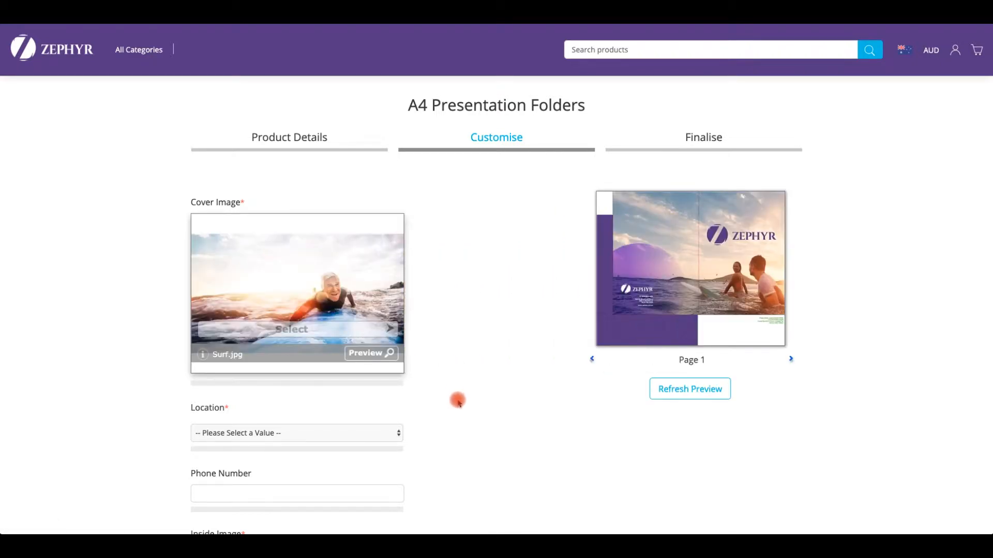
pyautogui.click(296, 433)
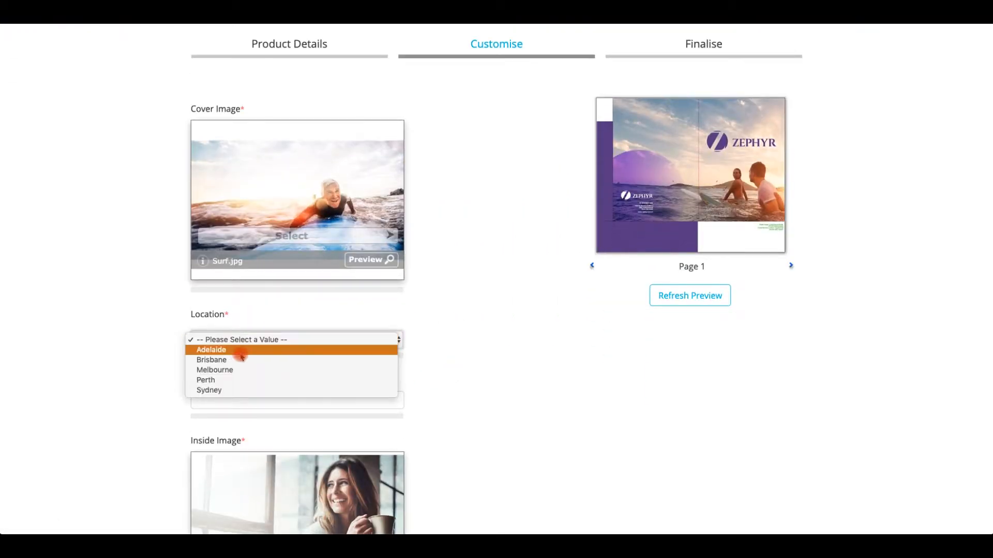
pyautogui.click(211, 360)
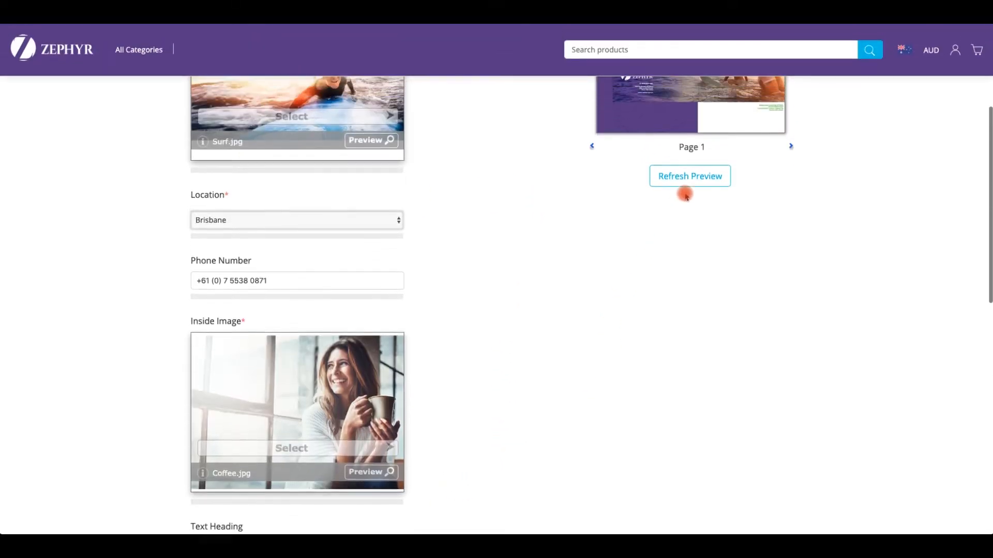
pyautogui.scroll(-3)
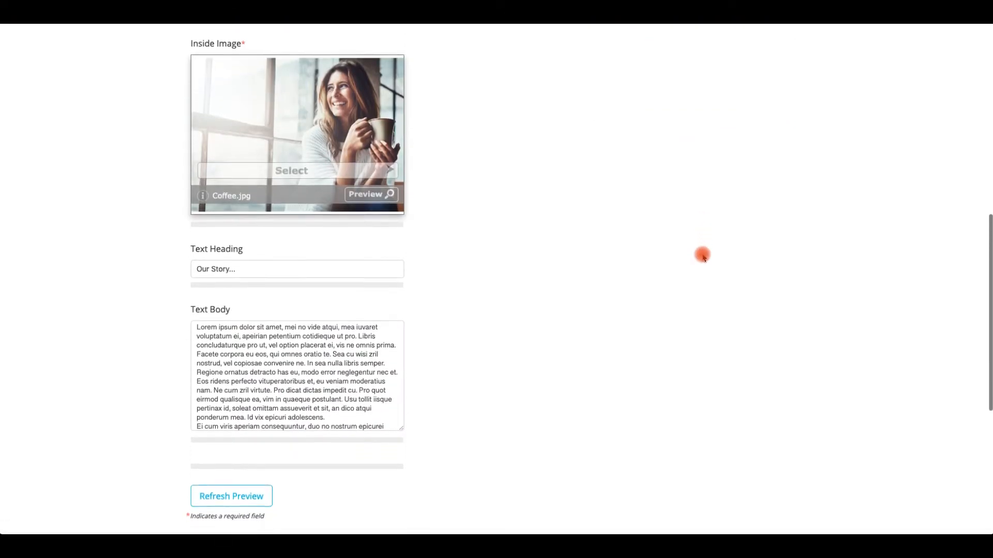
pyautogui.scroll(-3)
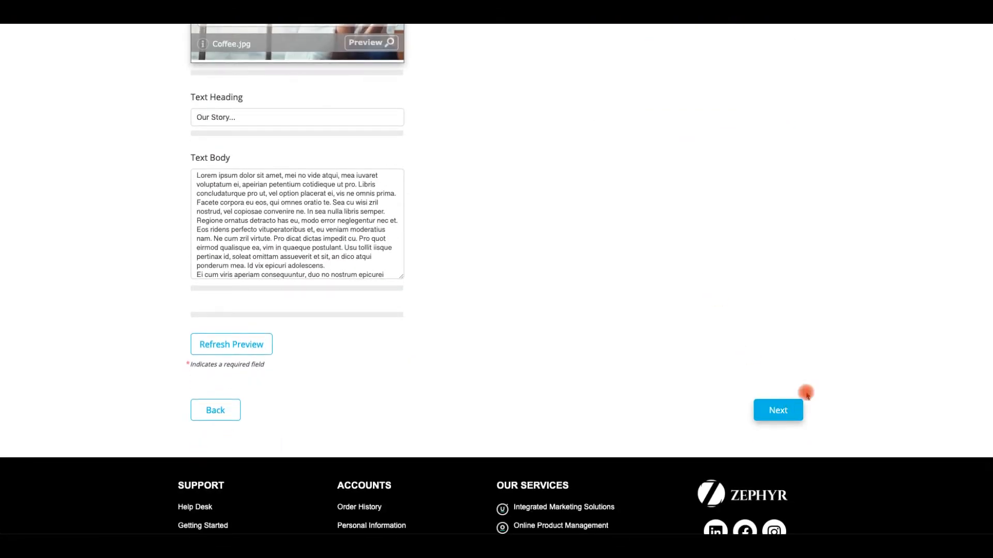
# On Finalise, set quantity to 500 folders, recalculate to $1,612.82 AUD, and check the pricing table.
pyautogui.click(777, 410)
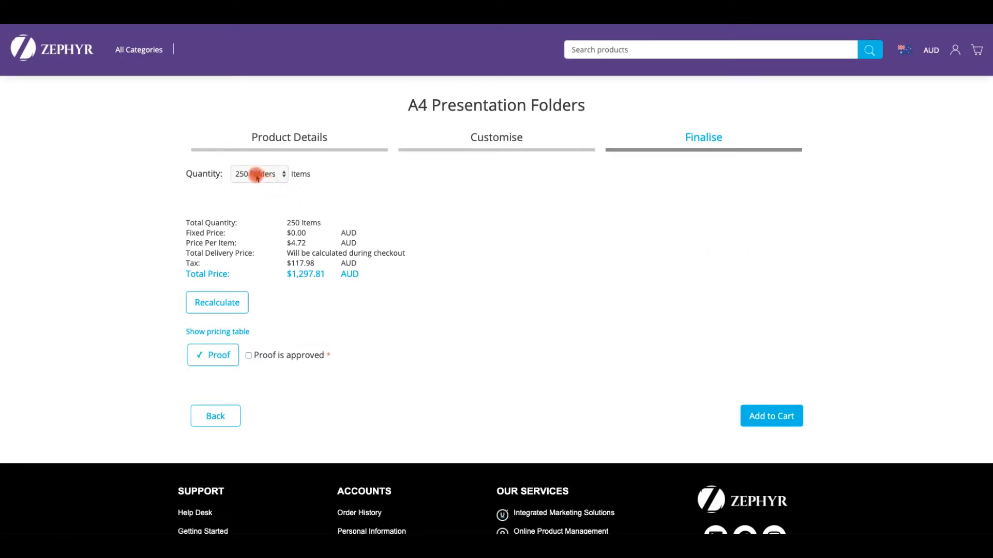
pyautogui.click(258, 174)
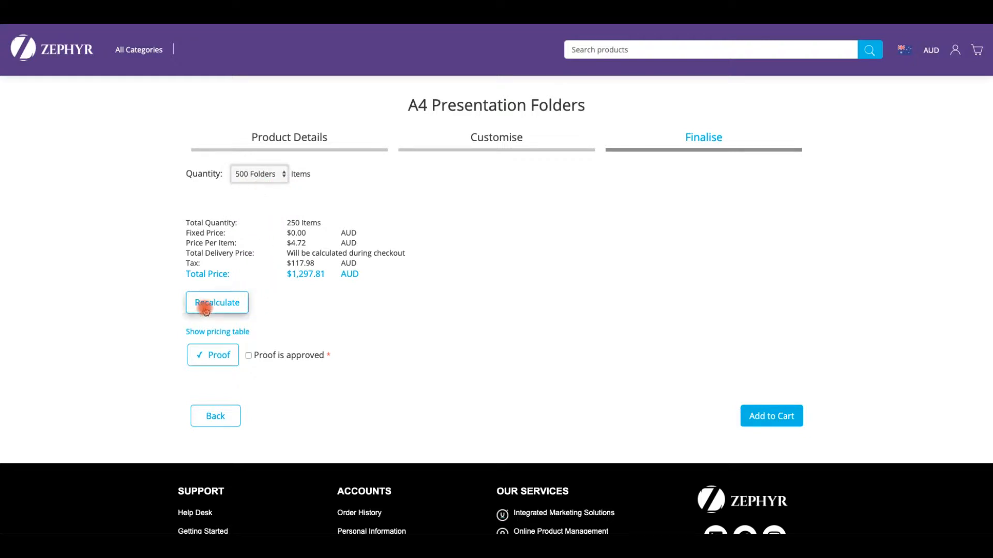
pyautogui.click(217, 303)
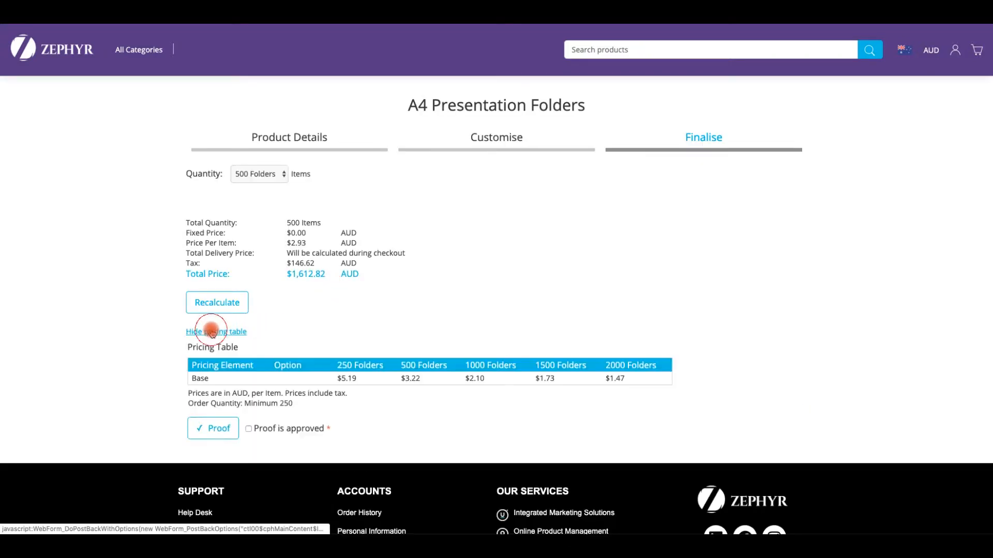
pyautogui.click(210, 332)
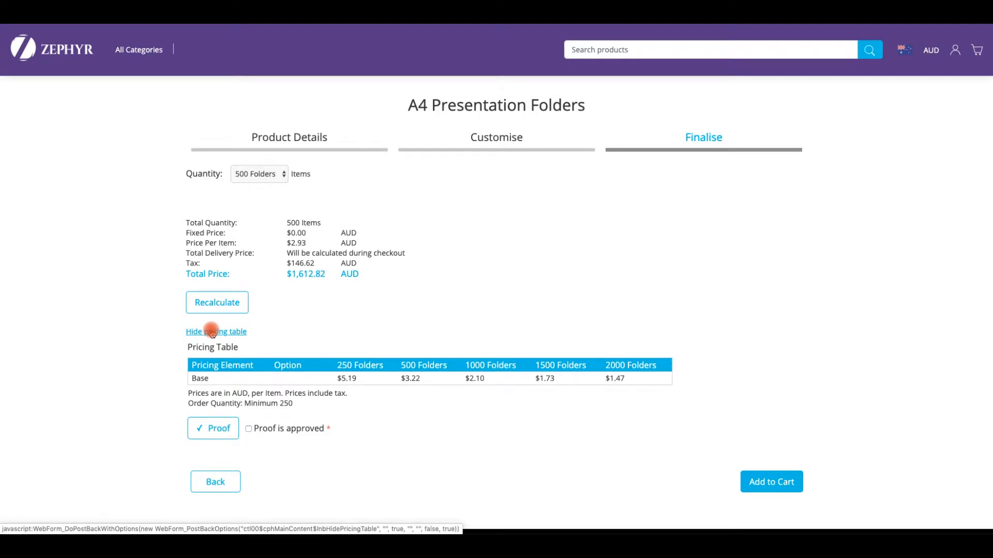
pyautogui.click(216, 331)
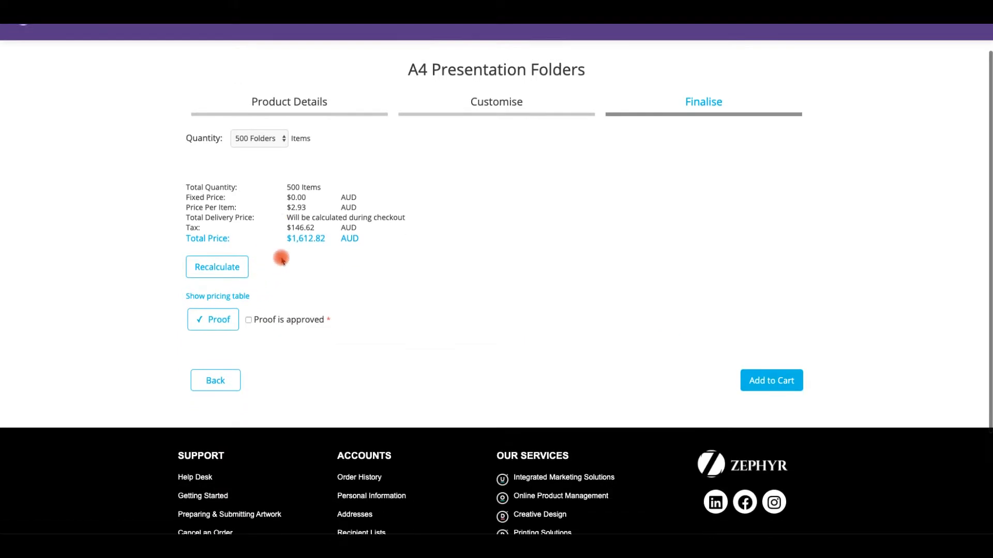
pyautogui.click(213, 320)
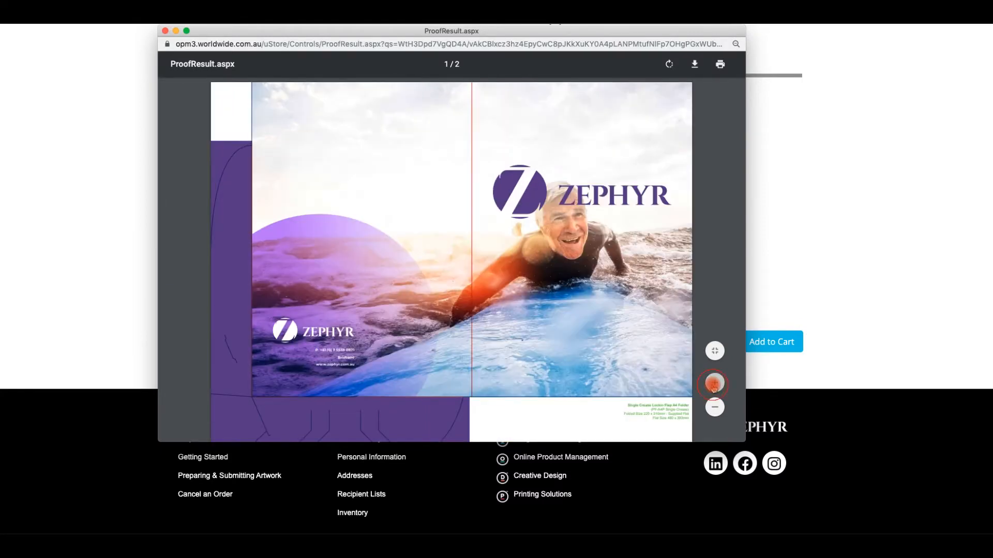
# Zoom in on the folder proof preview.
pyautogui.click(714, 382)
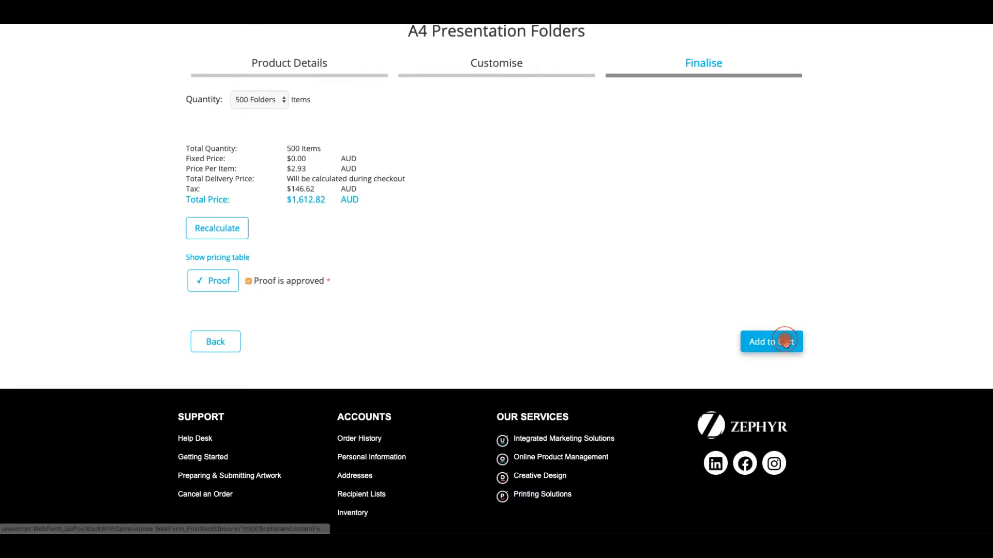
# Add the 500 approved folders to the cart and nickname the item 'Neil test'.
pyautogui.click(772, 341)
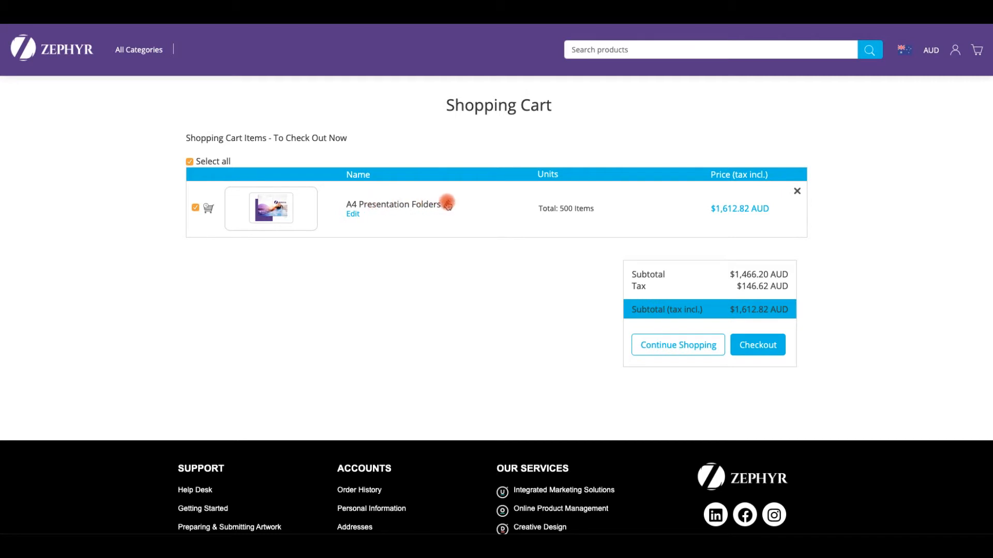
pyautogui.click(353, 214)
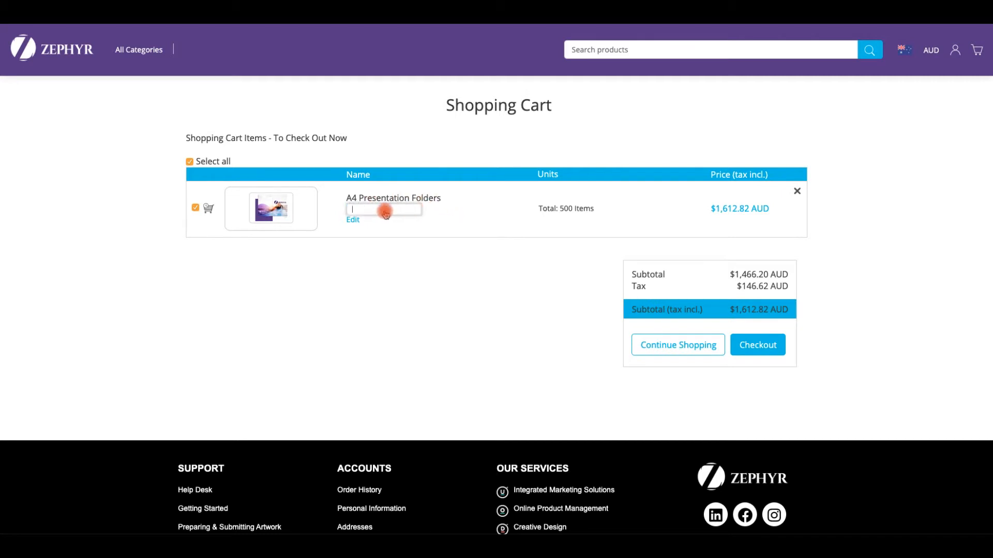
pyautogui.write('N')
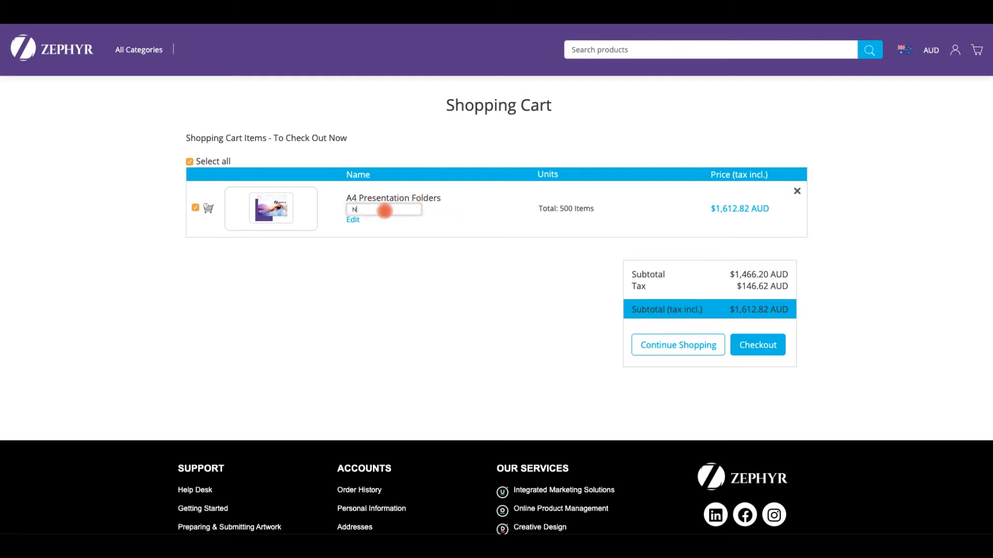
pyautogui.write('eil test')
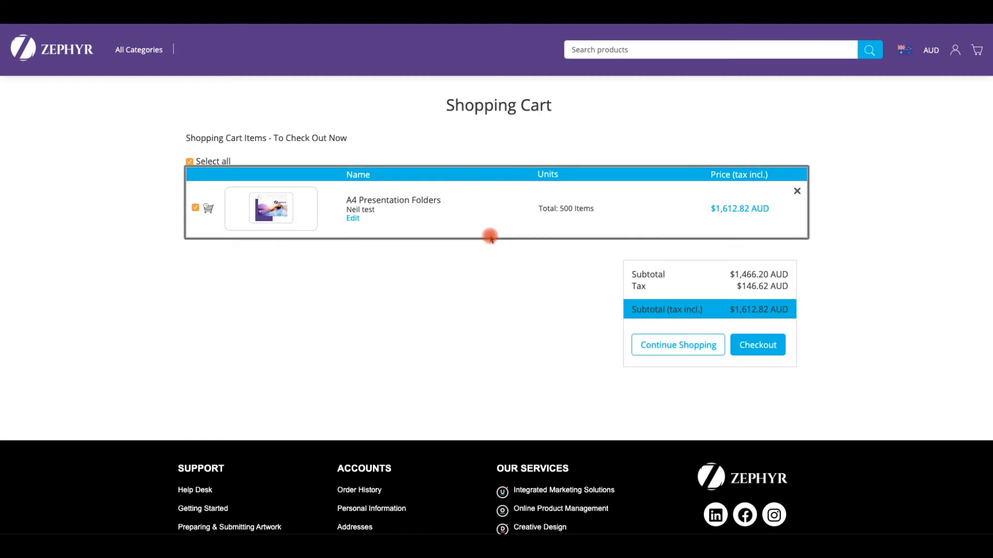
pyautogui.click(757, 345)
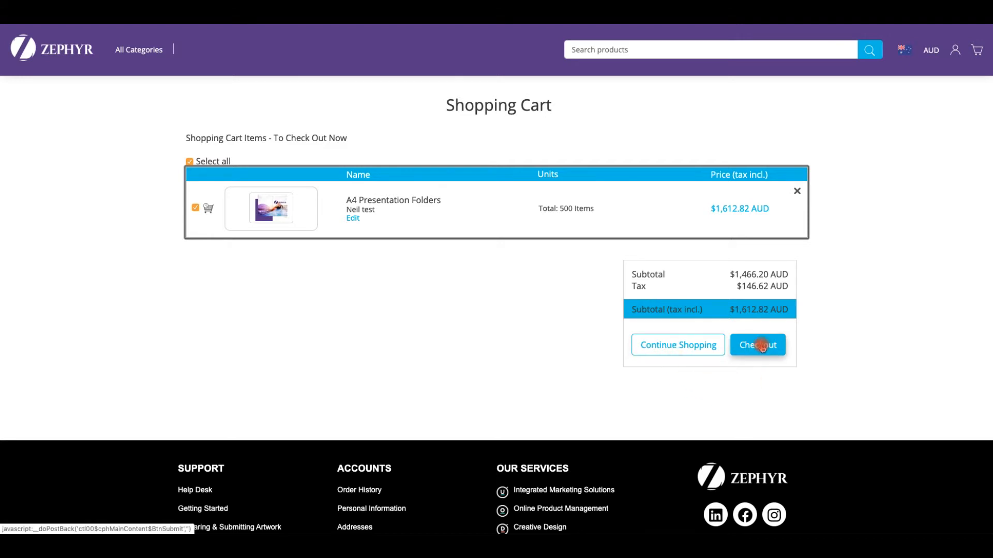
# Proceed to checkout and review the delivery and billing addresses.
pyautogui.click(758, 345)
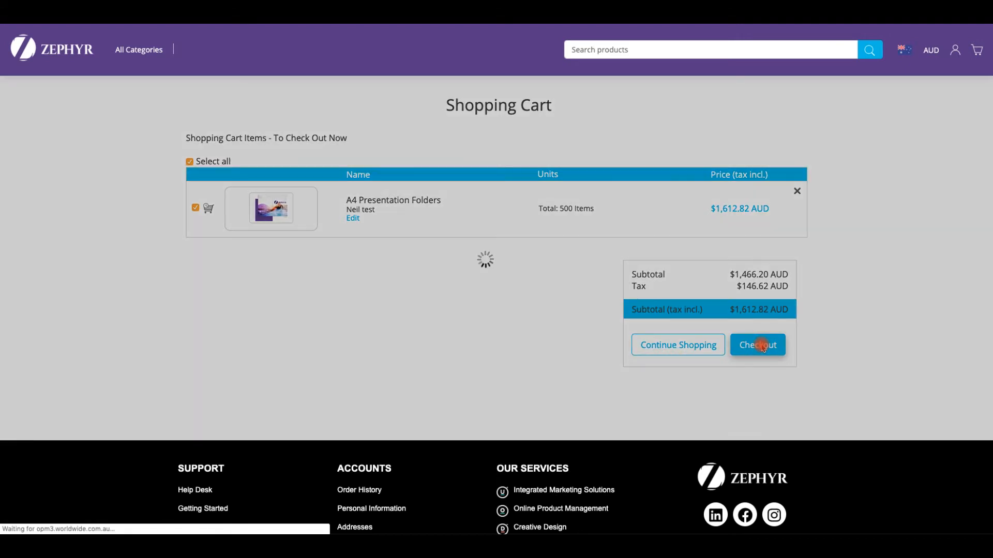
pyautogui.click(757, 345)
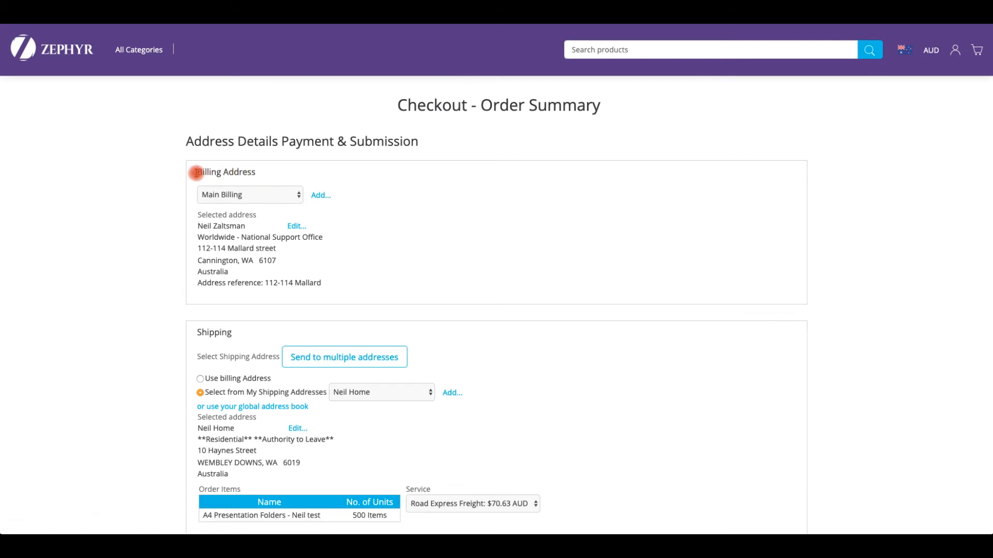
pyautogui.scroll(-3)
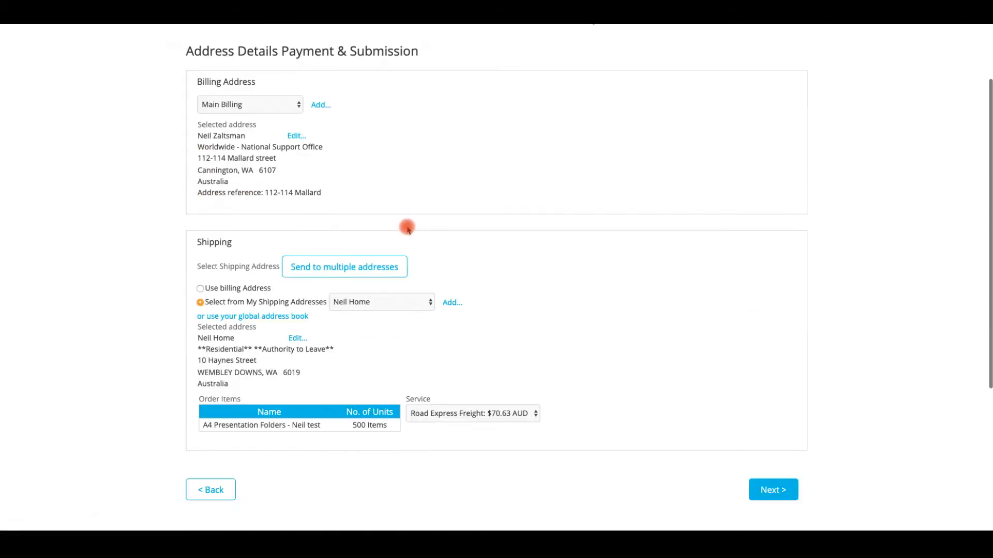
pyautogui.scroll(-3)
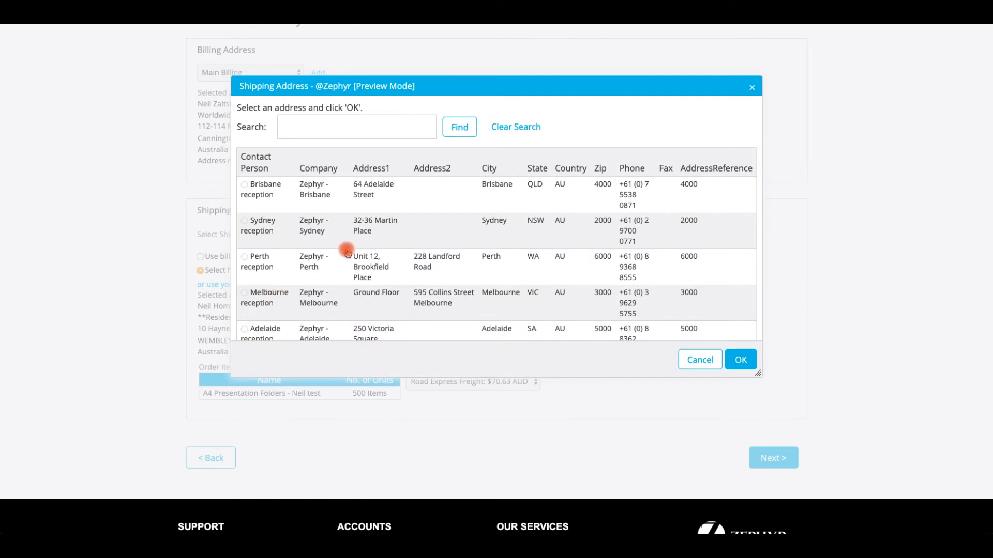
pyautogui.moveTo(378, 206)
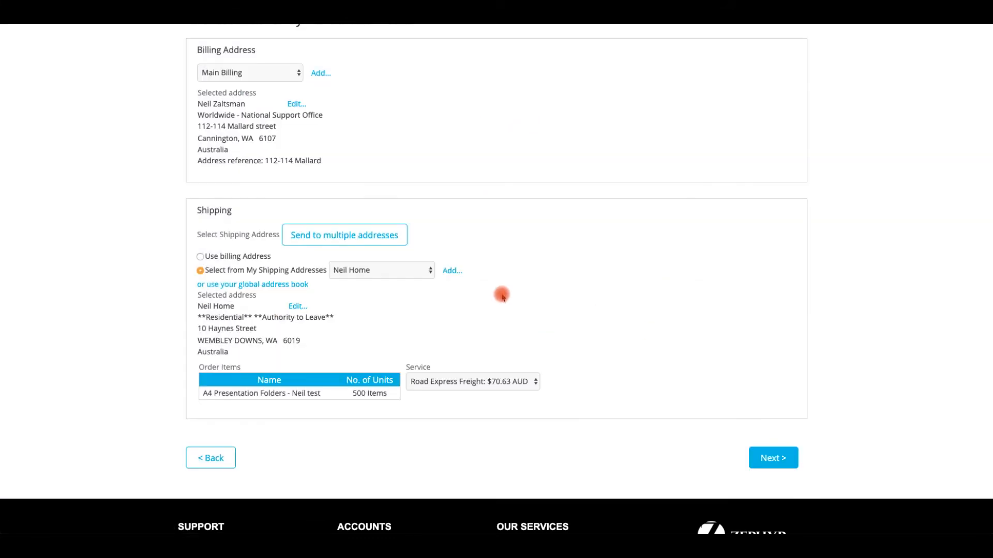
pyautogui.moveTo(719, 411)
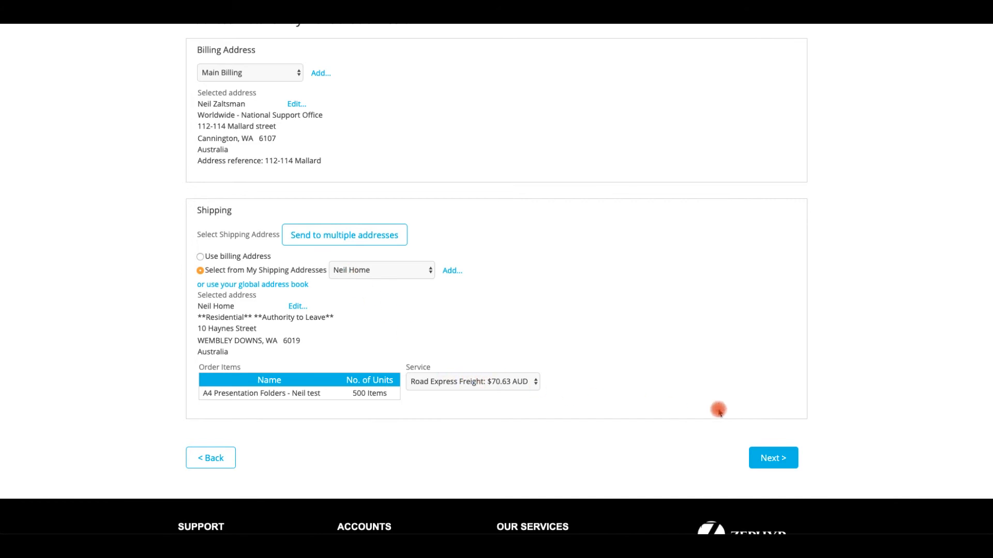
pyautogui.moveTo(819, 485)
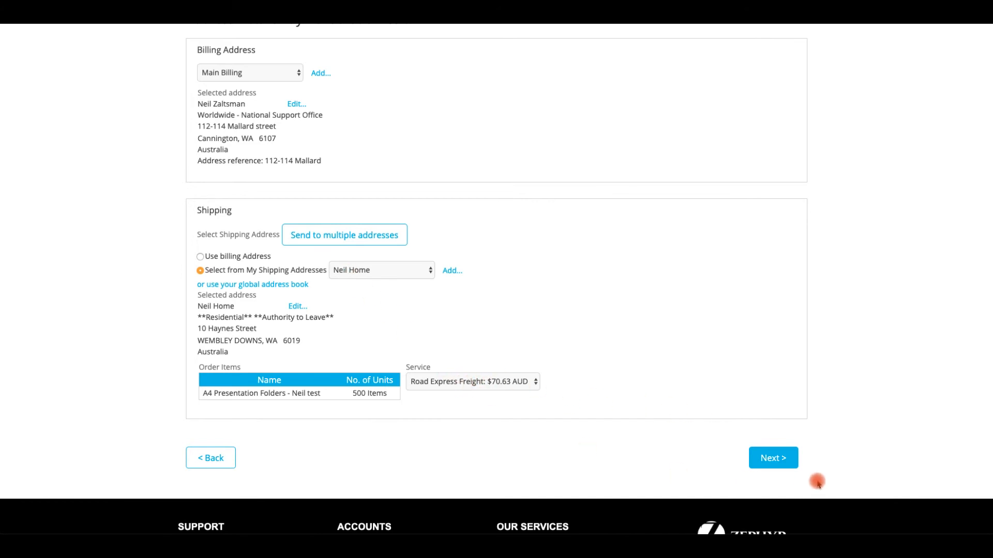
# Submit order 488894 for $1,683.45 AUD and open its printable receipt.
pyautogui.click(779, 464)
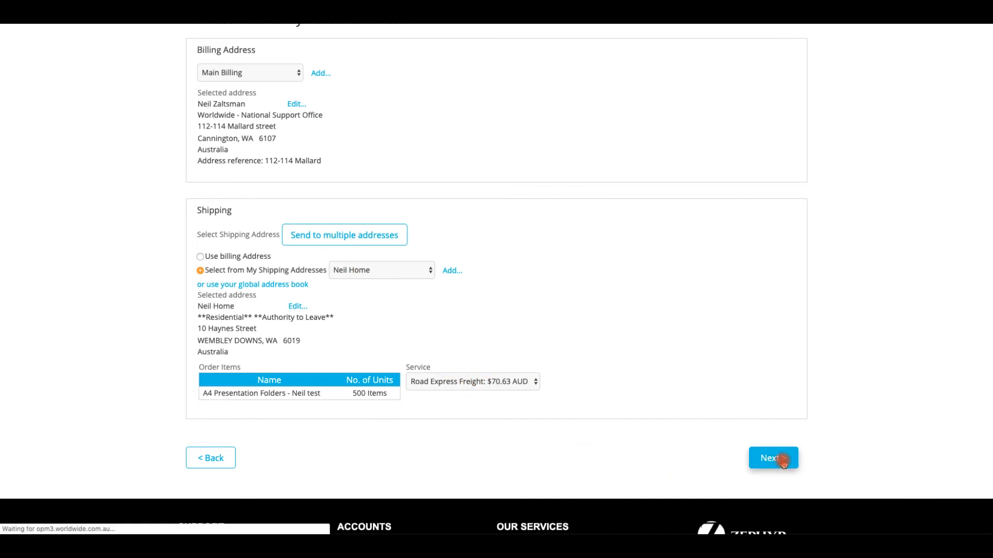
pyautogui.click(774, 459)
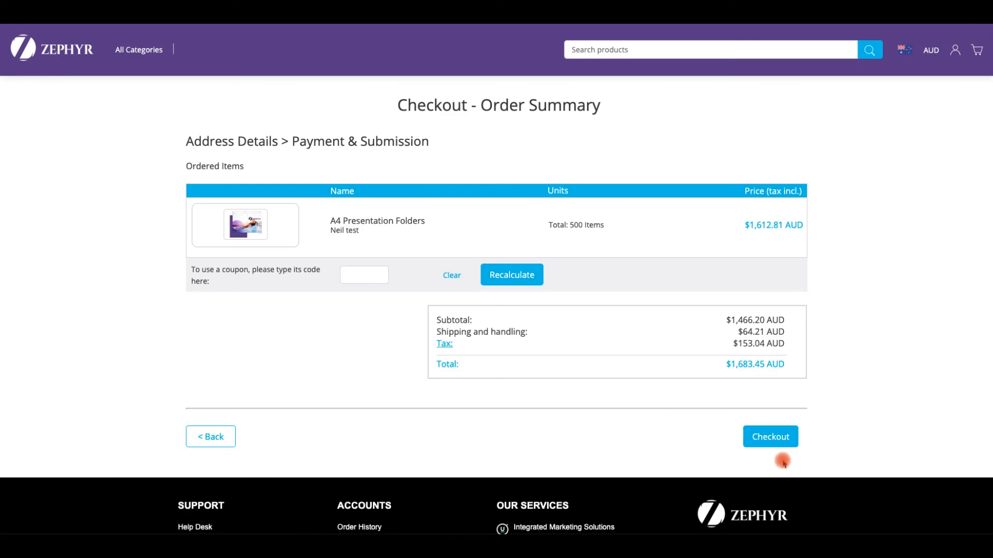
pyautogui.click(778, 437)
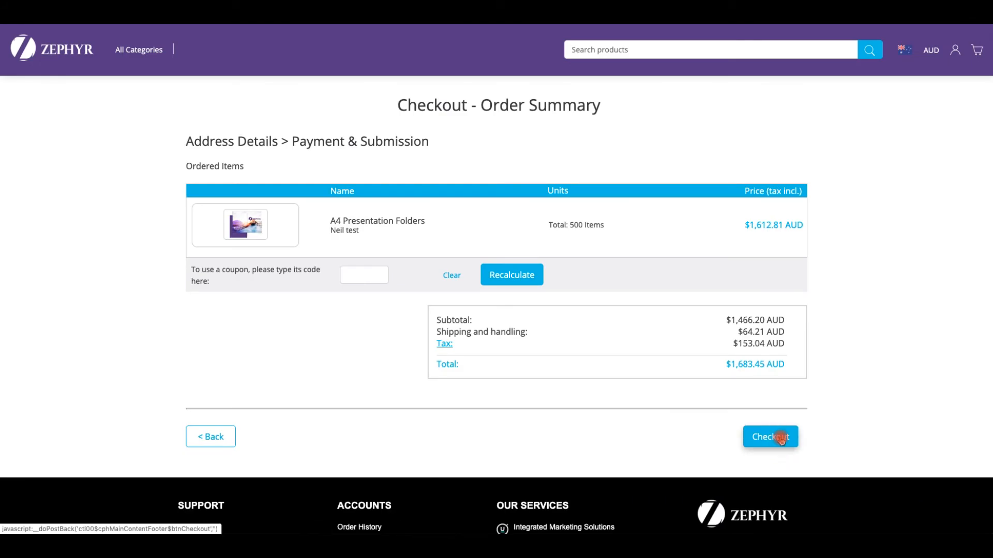
pyautogui.click(778, 442)
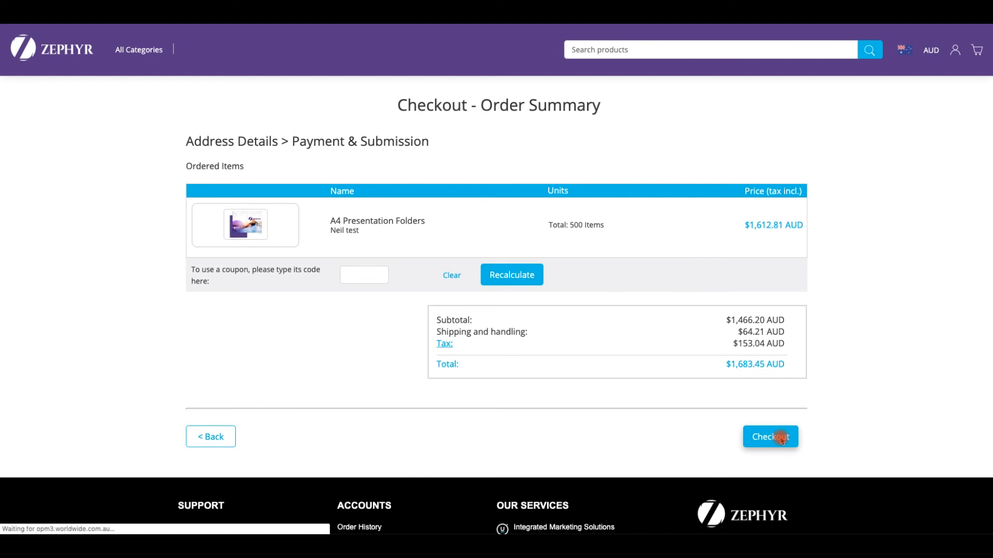
pyautogui.click(771, 437)
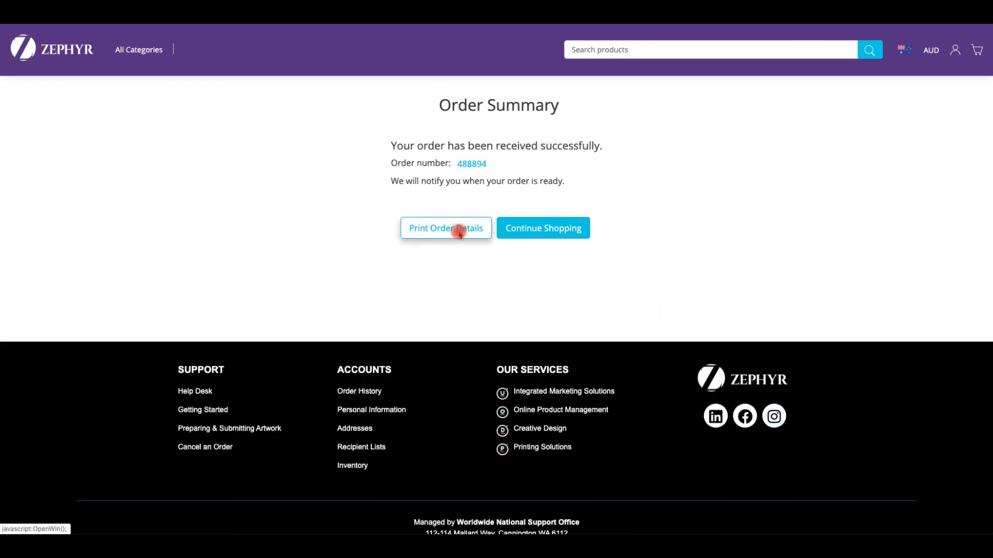
pyautogui.click(446, 228)
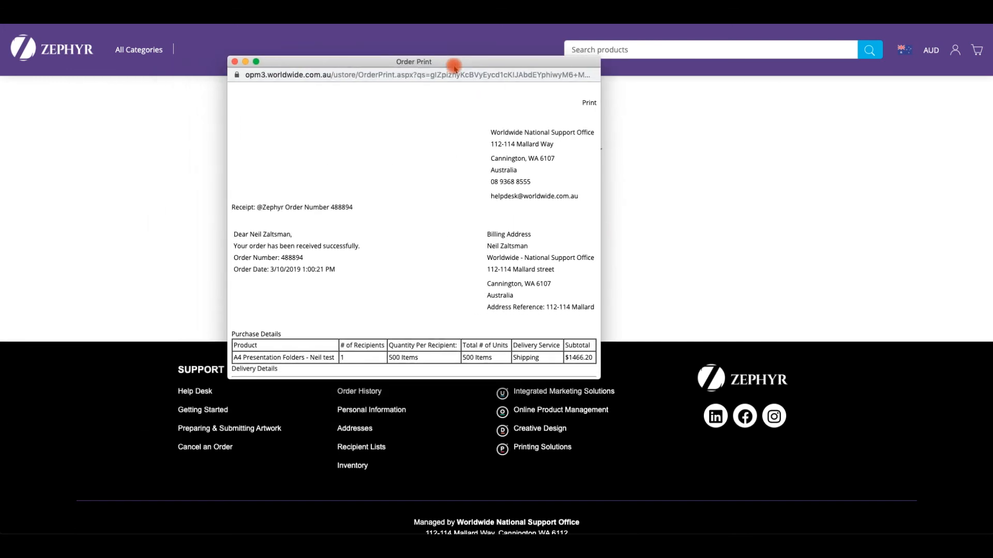